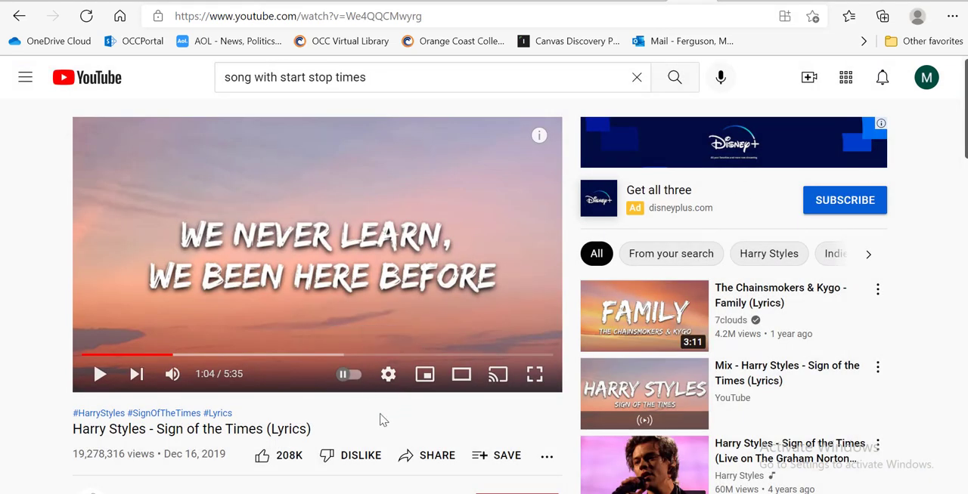
# - Copy the video's youtu.be/We4QQCMwyrg link from YouTube and insert the Harry Styles video into the form
pyautogui.click(427, 455)
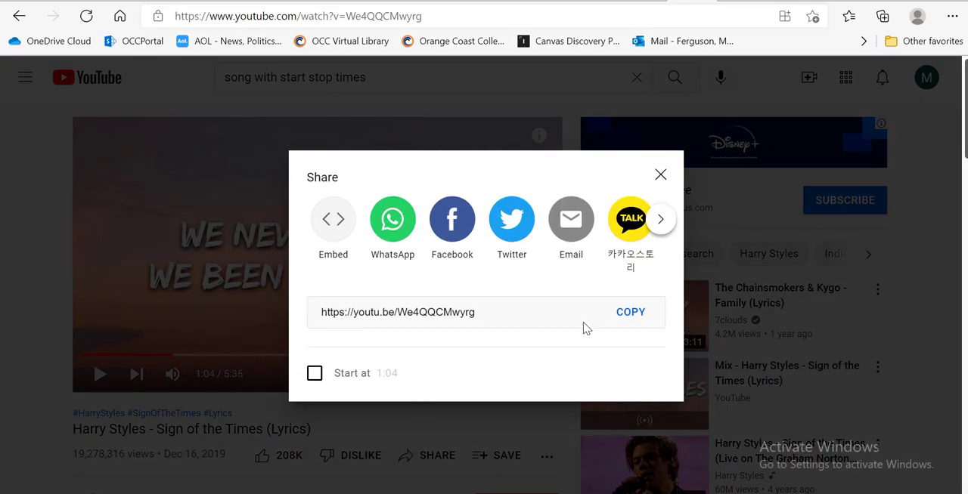
pyautogui.click(630, 311)
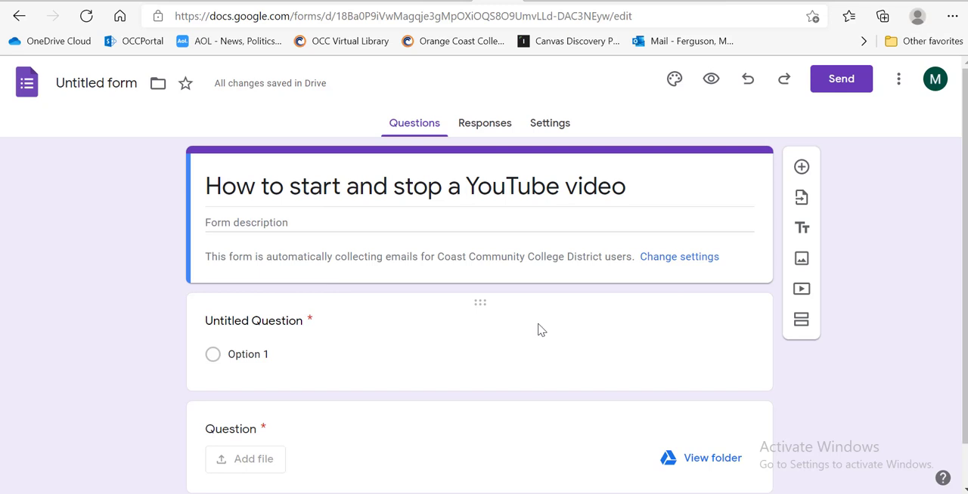
pyautogui.click(801, 289)
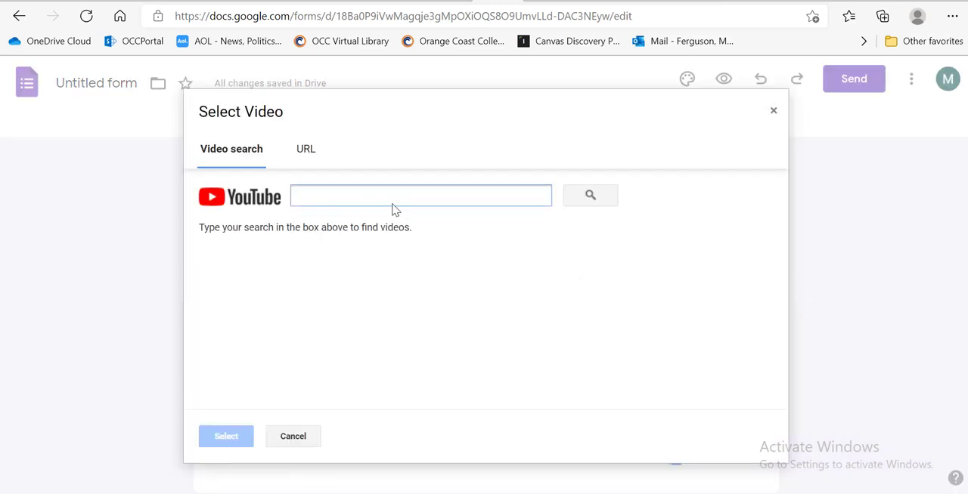
pyautogui.write('https://youtu.be/We4QQCMwyrg')
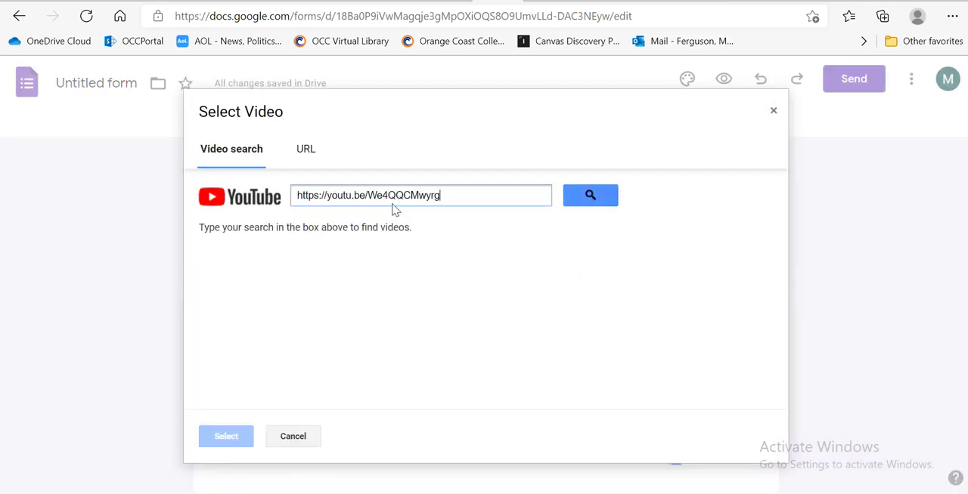
pyautogui.click(589, 195)
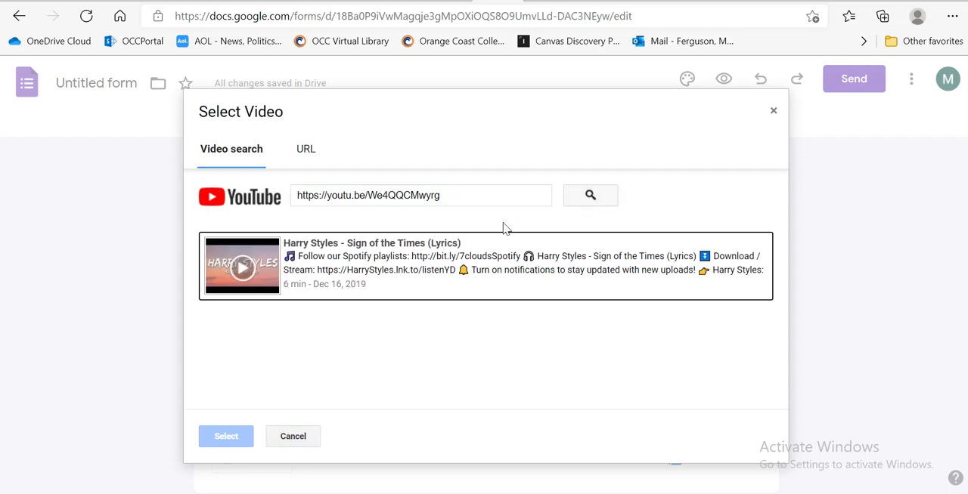
pyautogui.moveTo(320, 291)
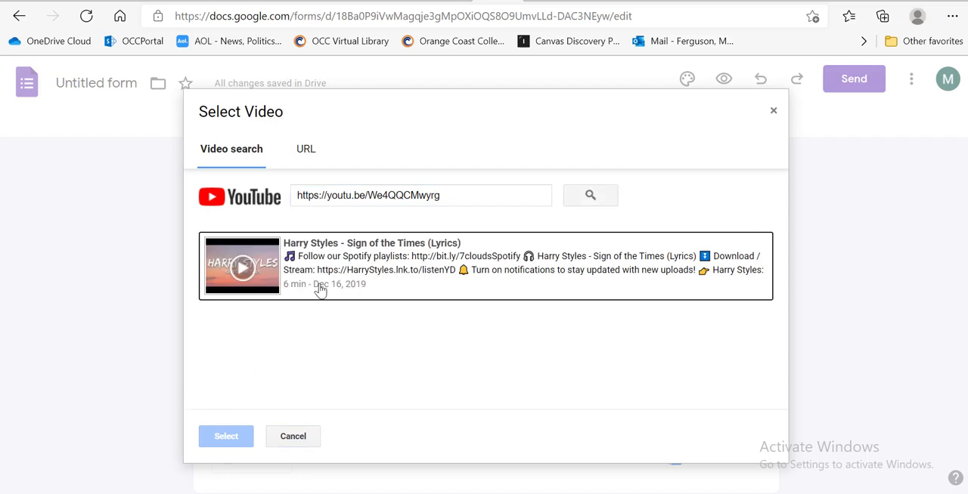
pyautogui.click(225, 436)
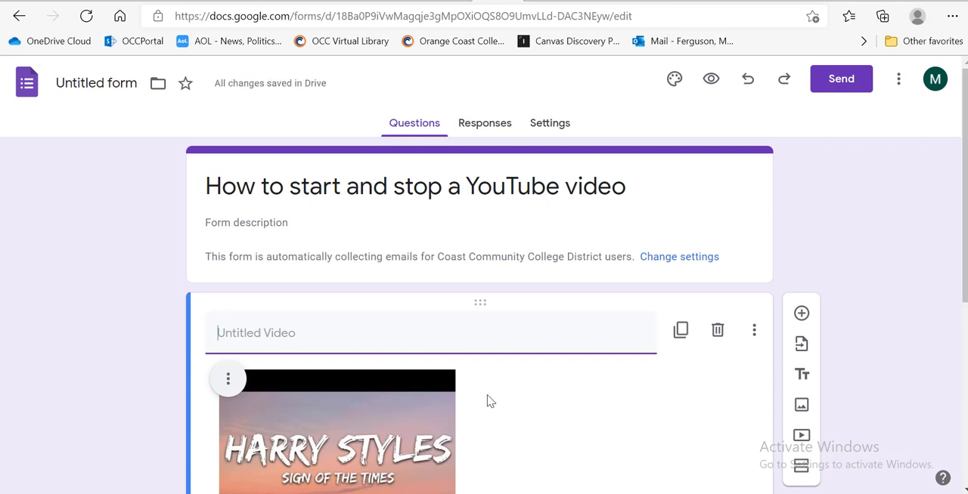
# - Type an instruction below the video telling respondents to open the link and return when music plays
pyautogui.scroll(-3)
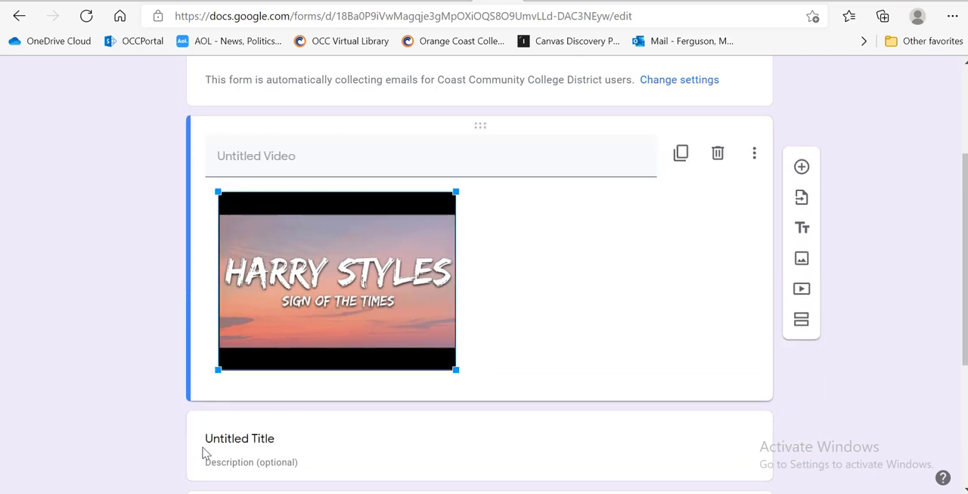
pyautogui.click(251, 439)
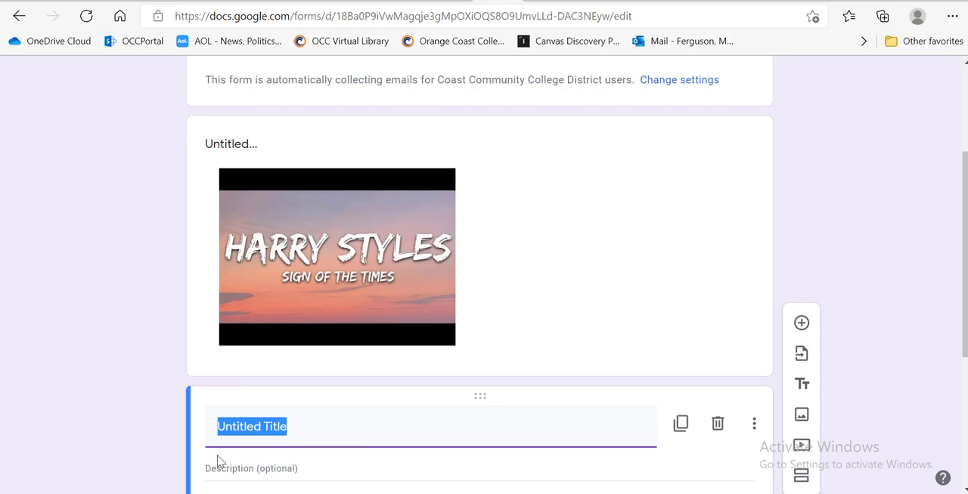
pyautogui.write('Pleas')
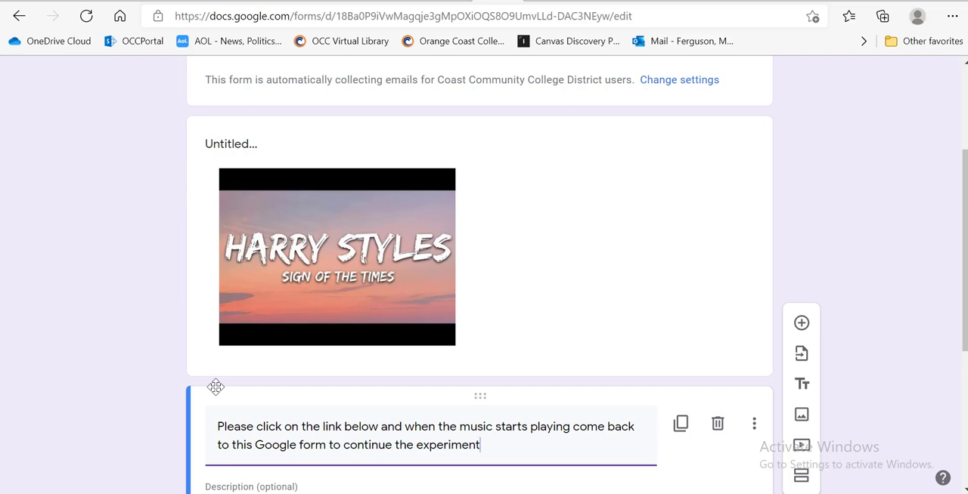
pyautogui.write('.')
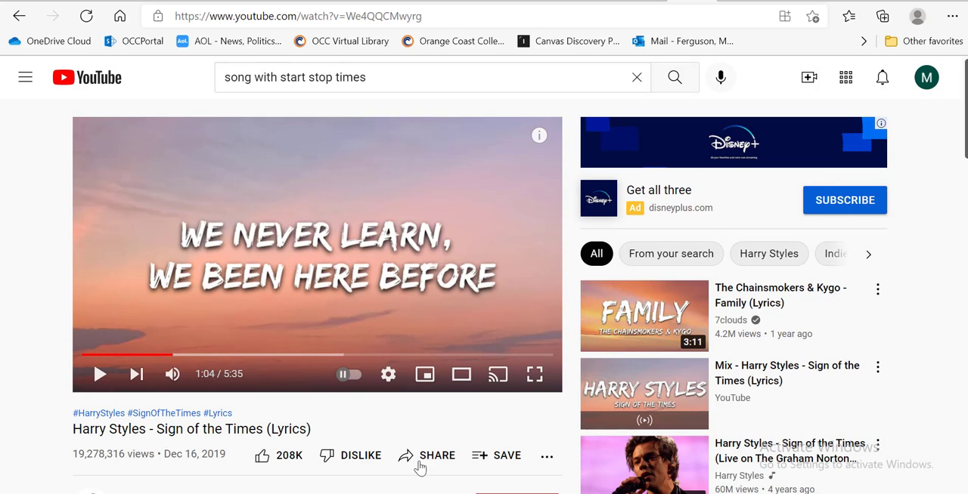
# - Select the src embed address in the Harry Styles video's YouTube embed code
pyautogui.click(426, 455)
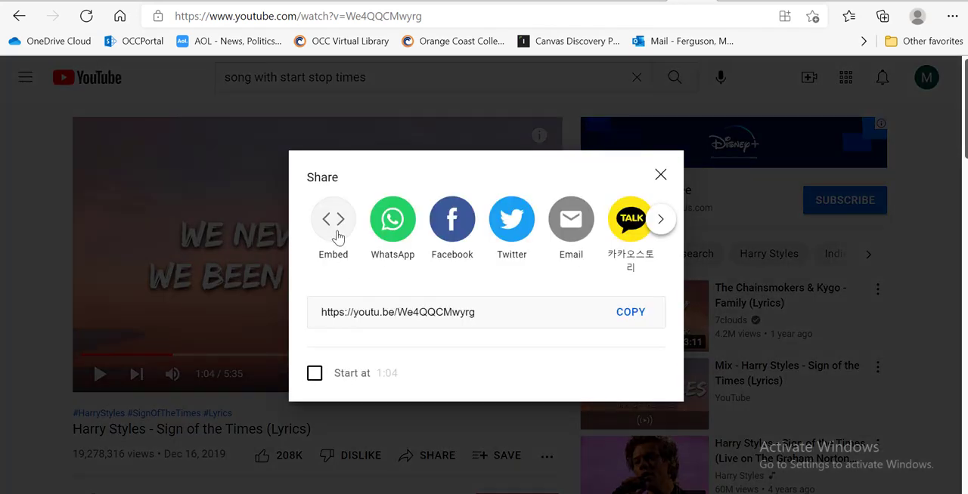
pyautogui.click(333, 227)
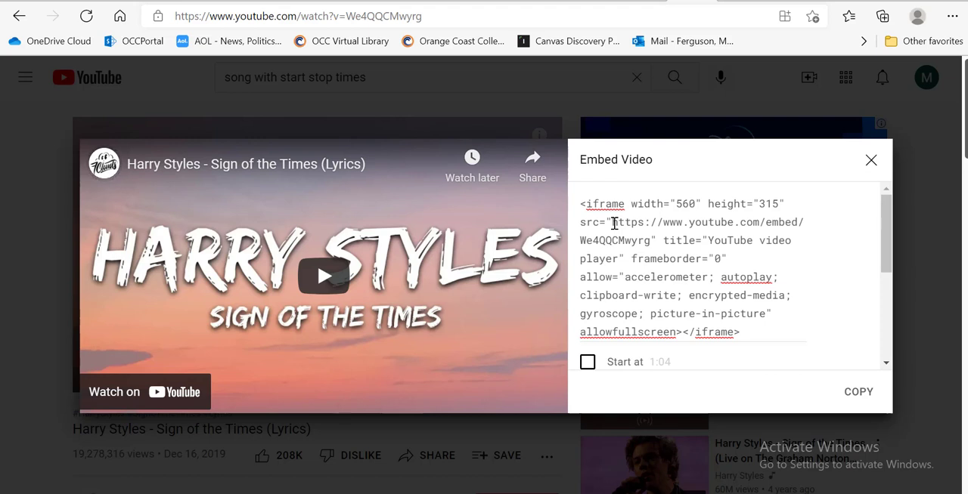
pyautogui.moveTo(612, 222); pyautogui.dragTo(647, 241)
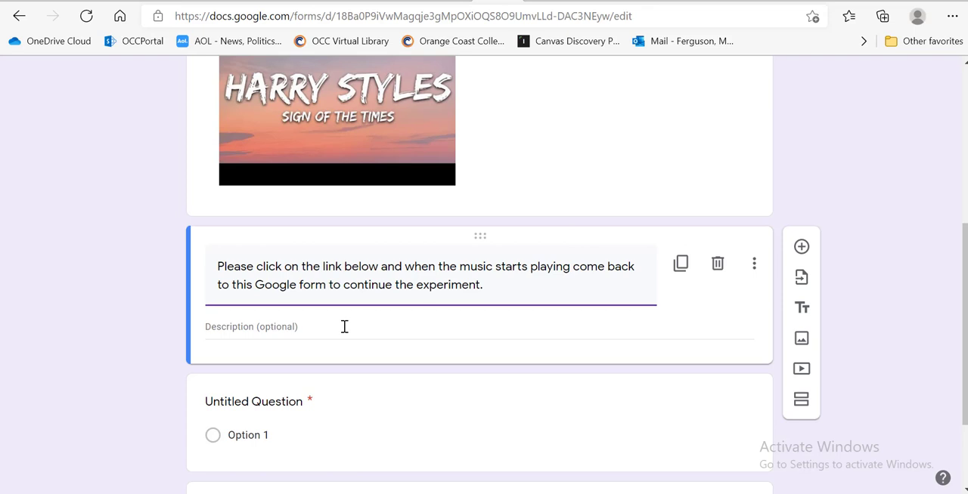
pyautogui.write('https://www.youtube.com/embed/We4QQCMwyrg')
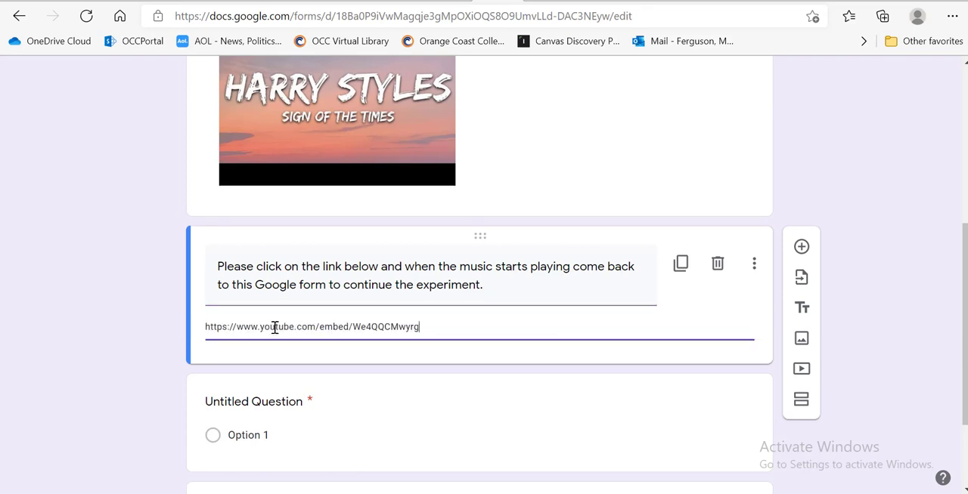
pyautogui.write('?')
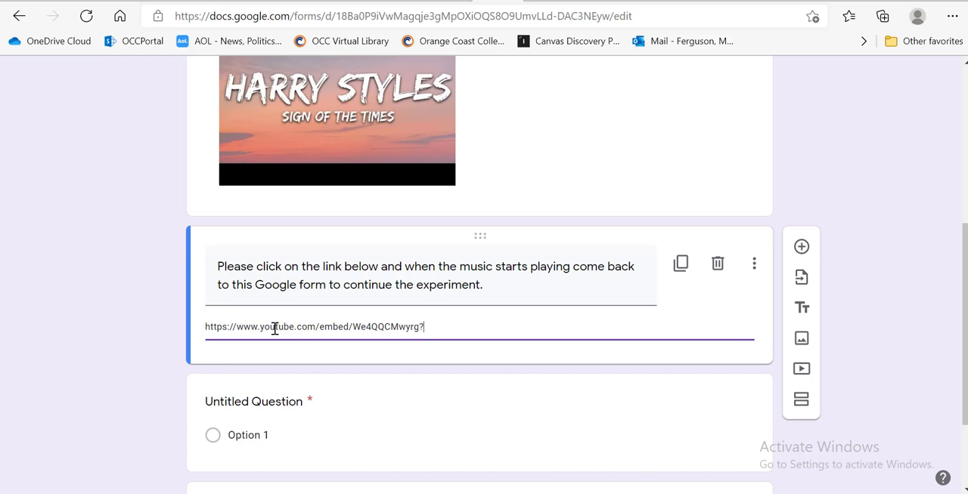
pyautogui.write('start')
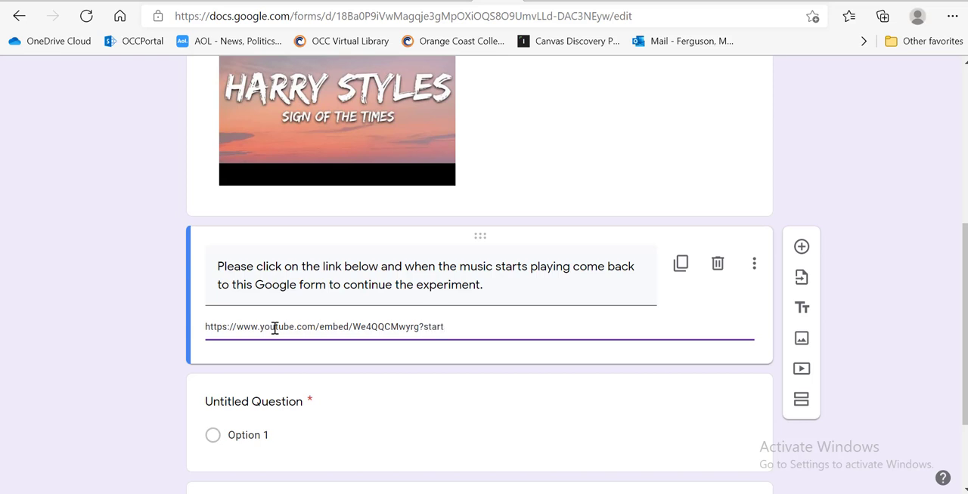
pyautogui.write('=')
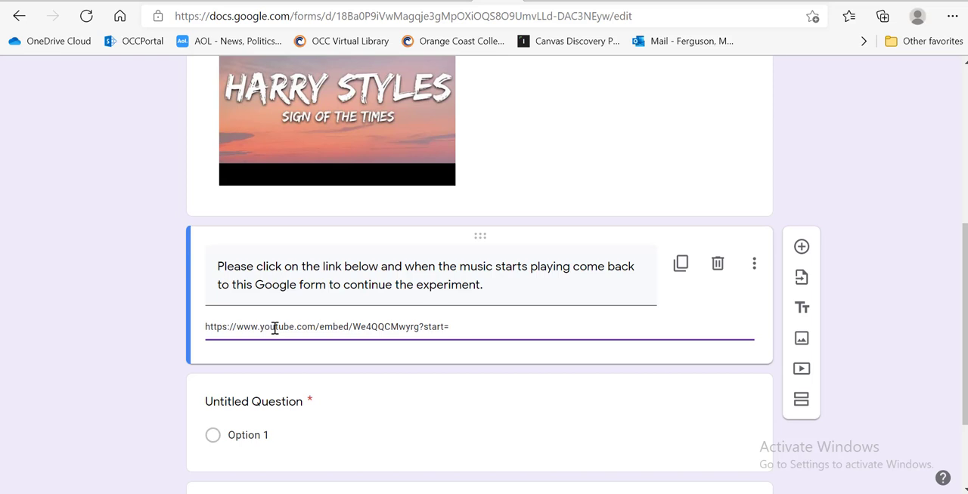
pyautogui.write('60')
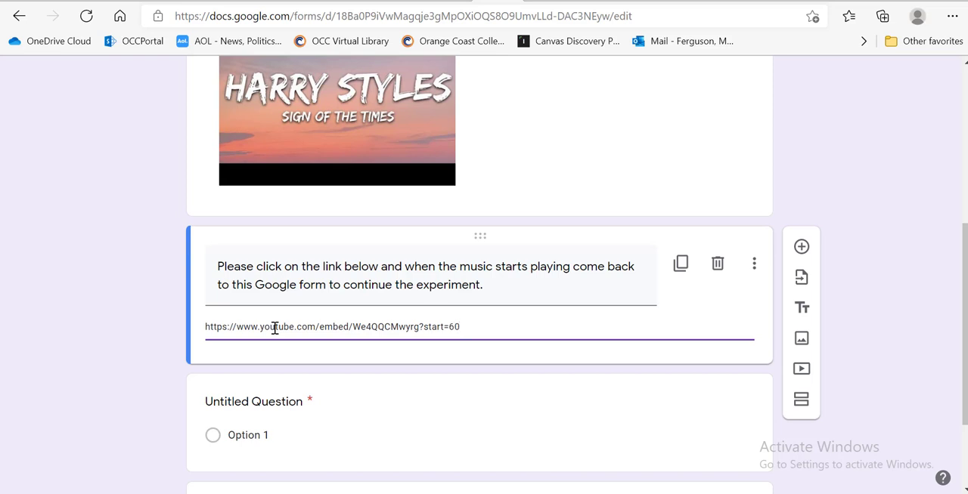
pyautogui.write('&')
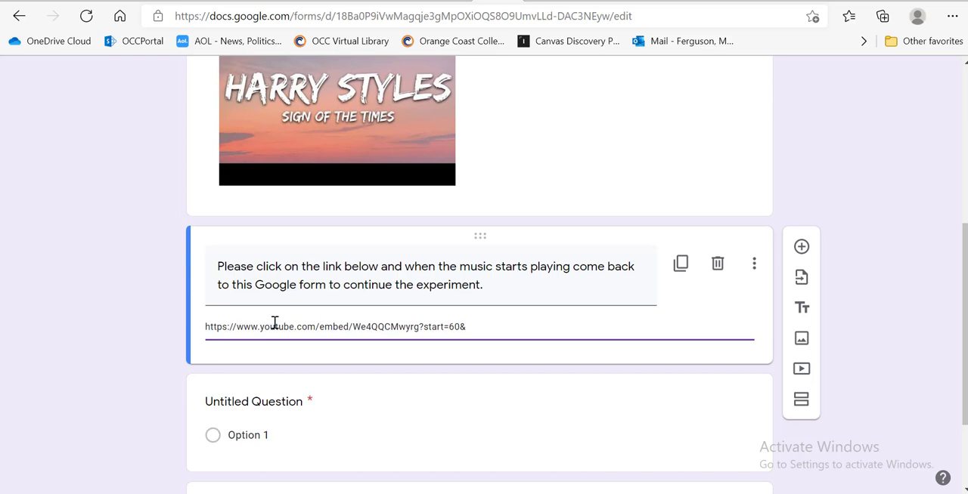
pyautogui.moveTo(272, 320)
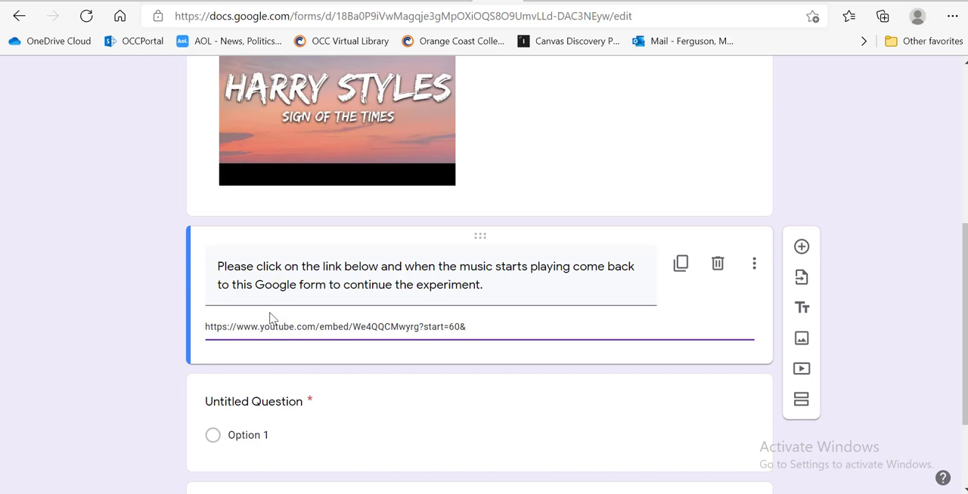
pyautogui.write('end')
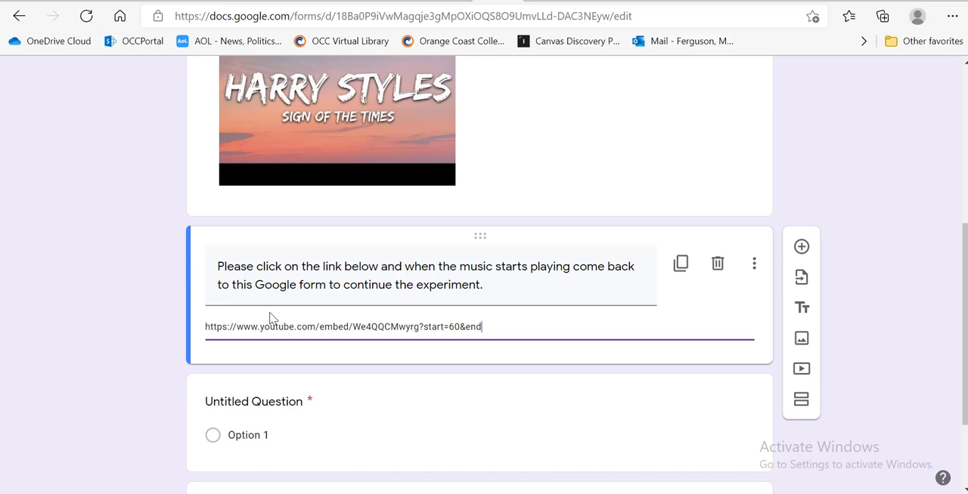
pyautogui.write('=')
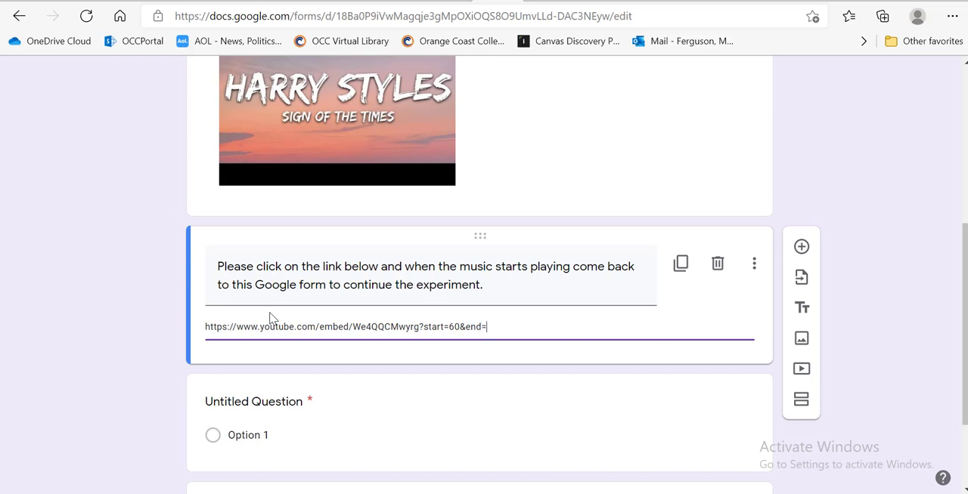
pyautogui.write('120')
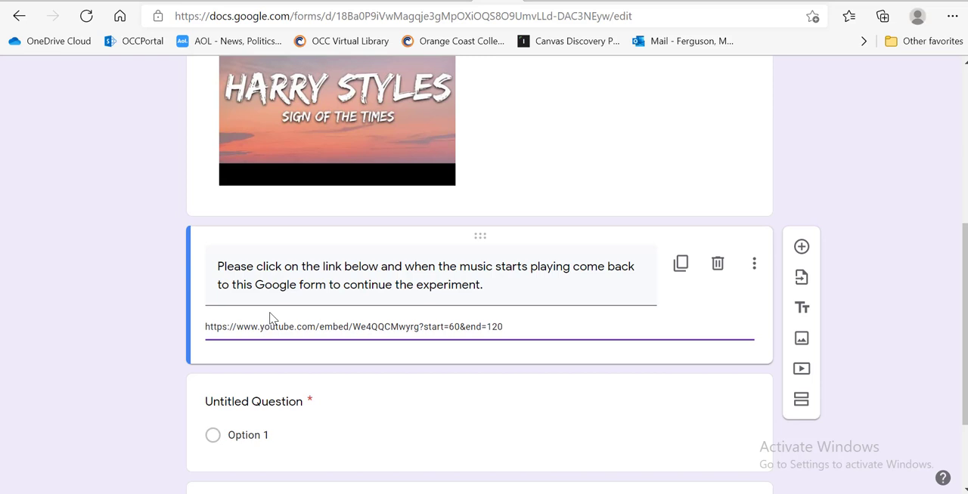
pyautogui.moveTo(889, 322)
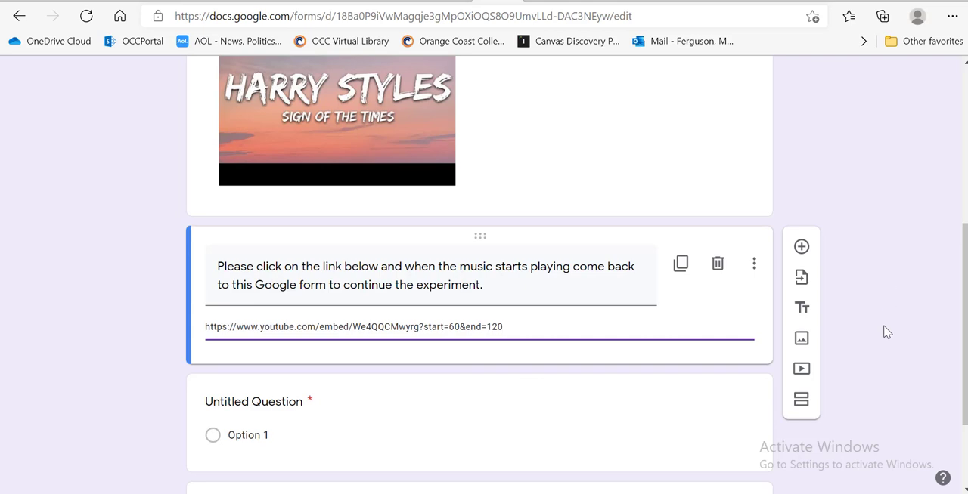
# - In the form preview, open the start=60&end=120 embed link and play the clip
pyautogui.scroll(3)
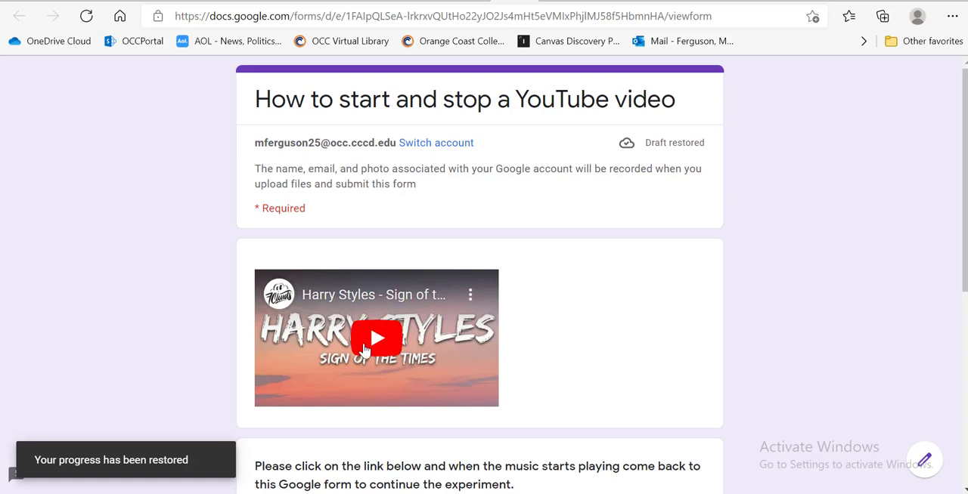
pyautogui.scroll(-3)
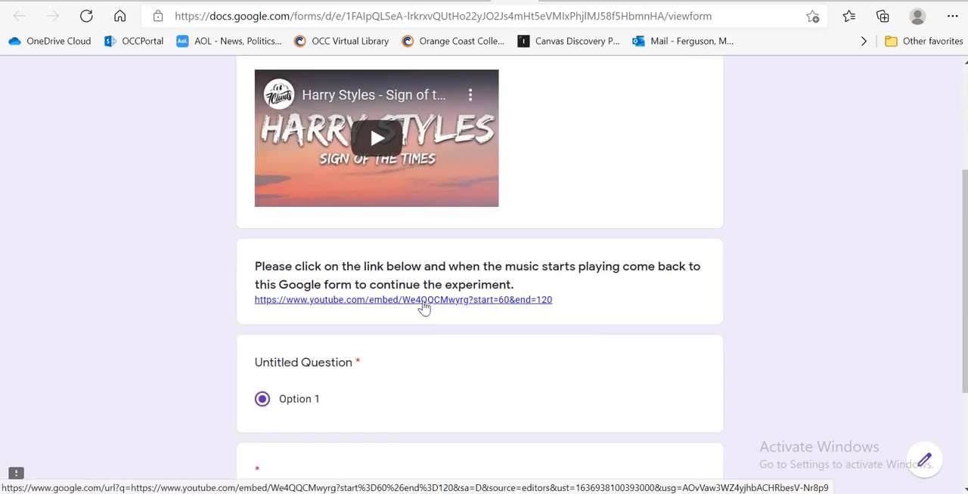
pyautogui.click(403, 299)
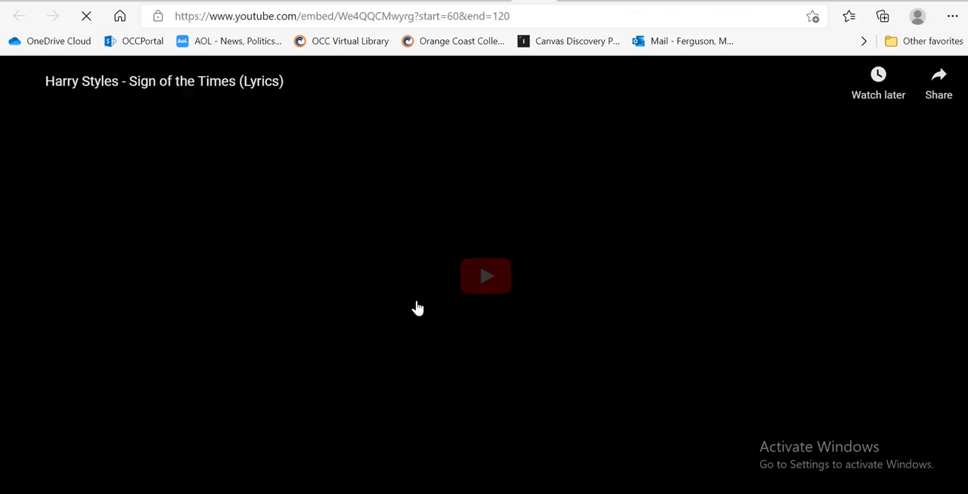
pyautogui.click(485, 275)
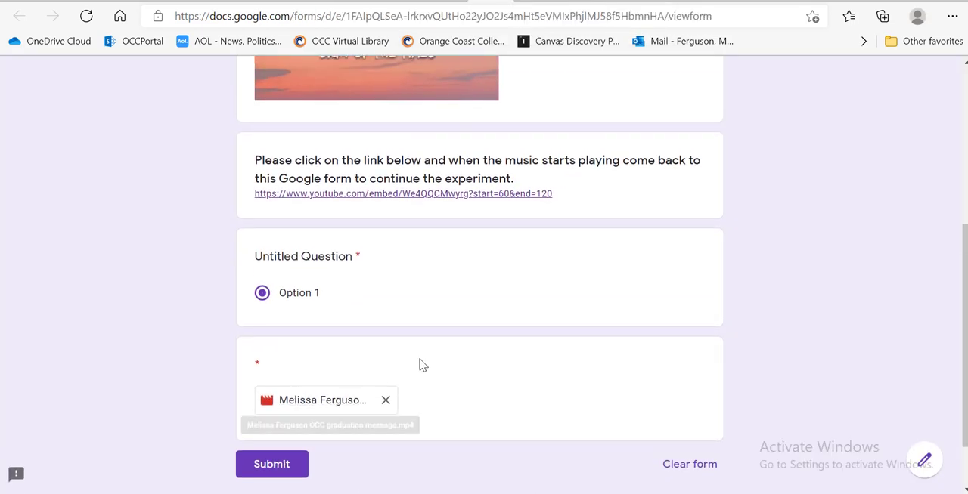
pyautogui.click(403, 194)
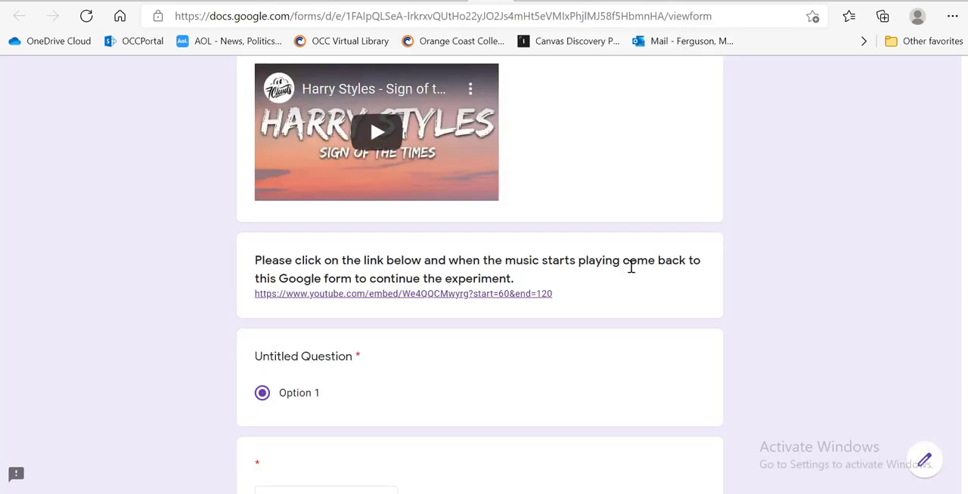
pyautogui.moveTo(491, 275)
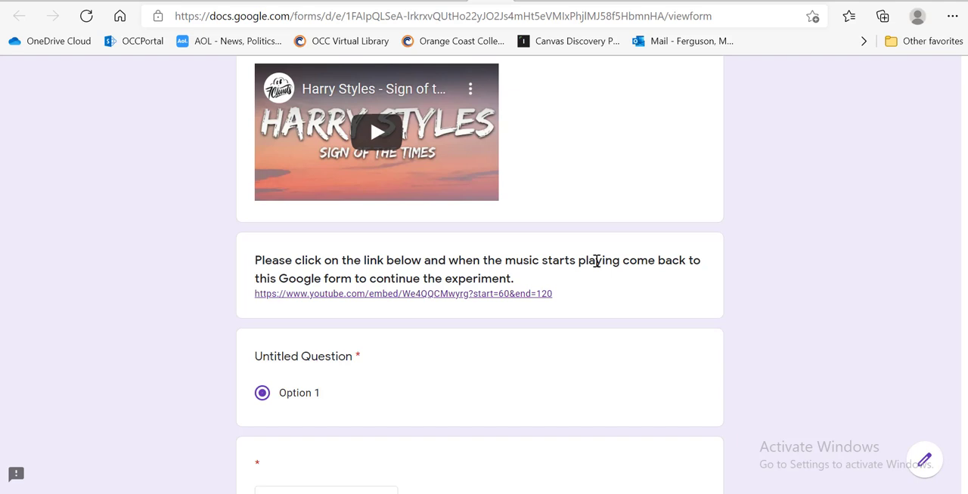
pyautogui.moveTo(550, 294)
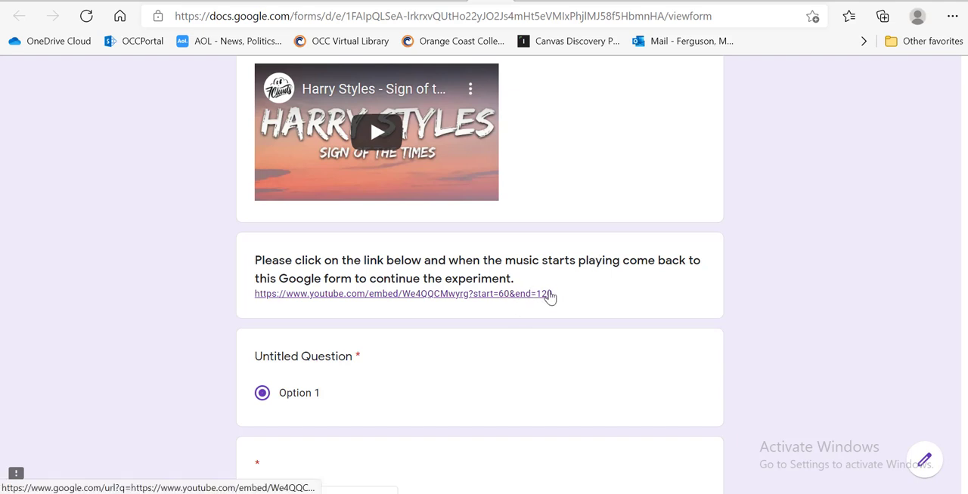
pyautogui.moveTo(573, 304)
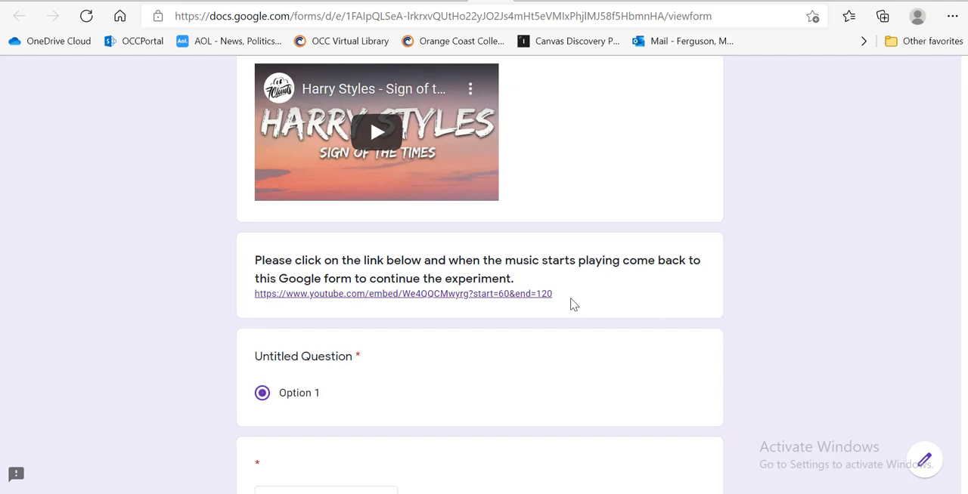
pyautogui.moveTo(521, 316)
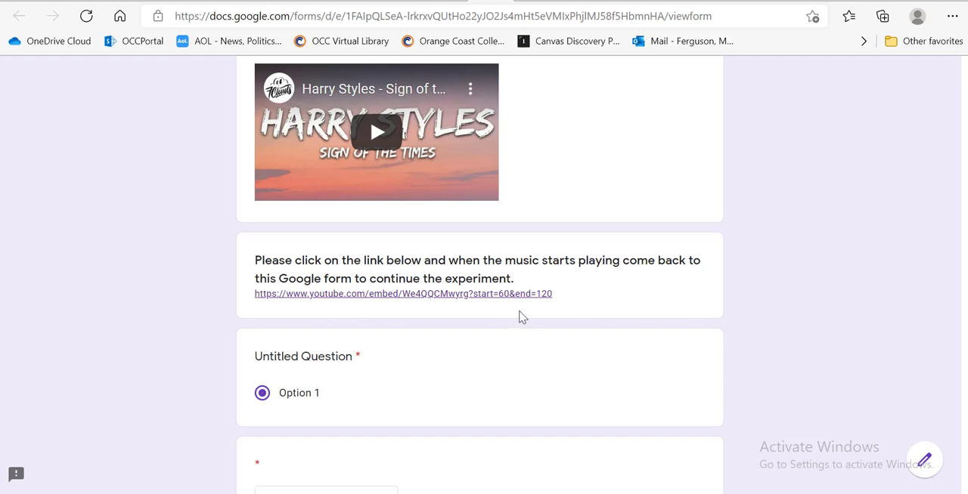
pyautogui.moveTo(525, 311)
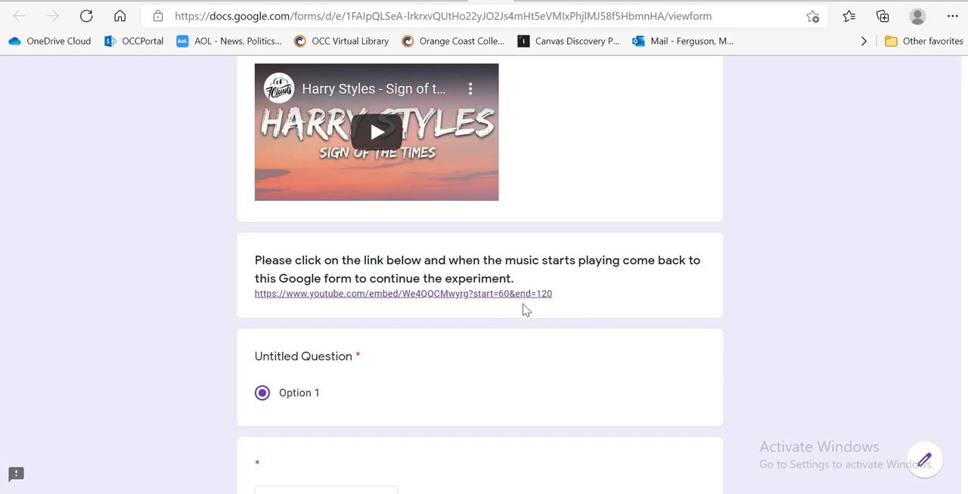